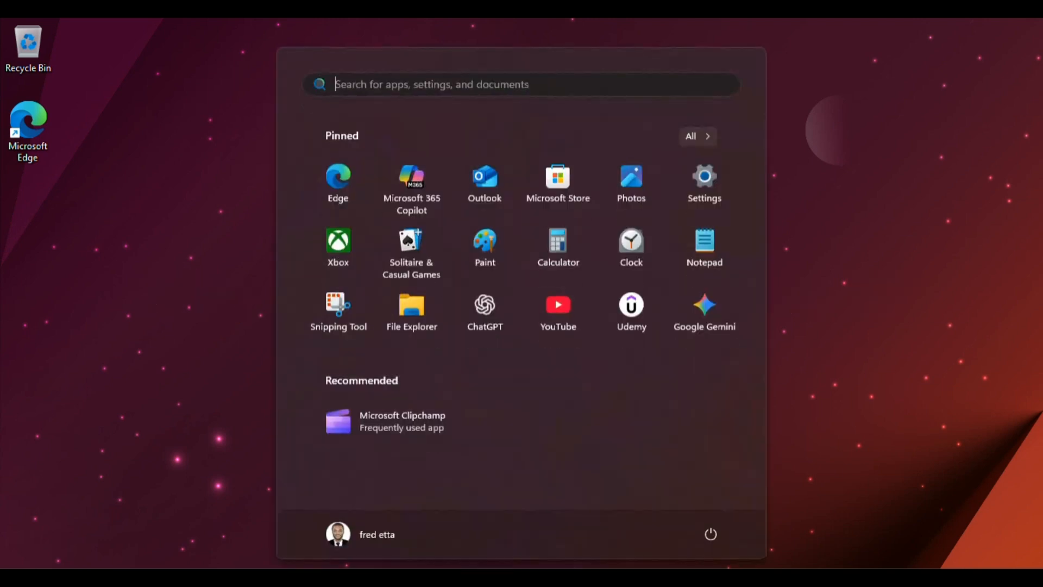
- Search Start for 'windows up' and land on the Windows Update page reporting up to date
{"action": "type", "text": "windows up"}
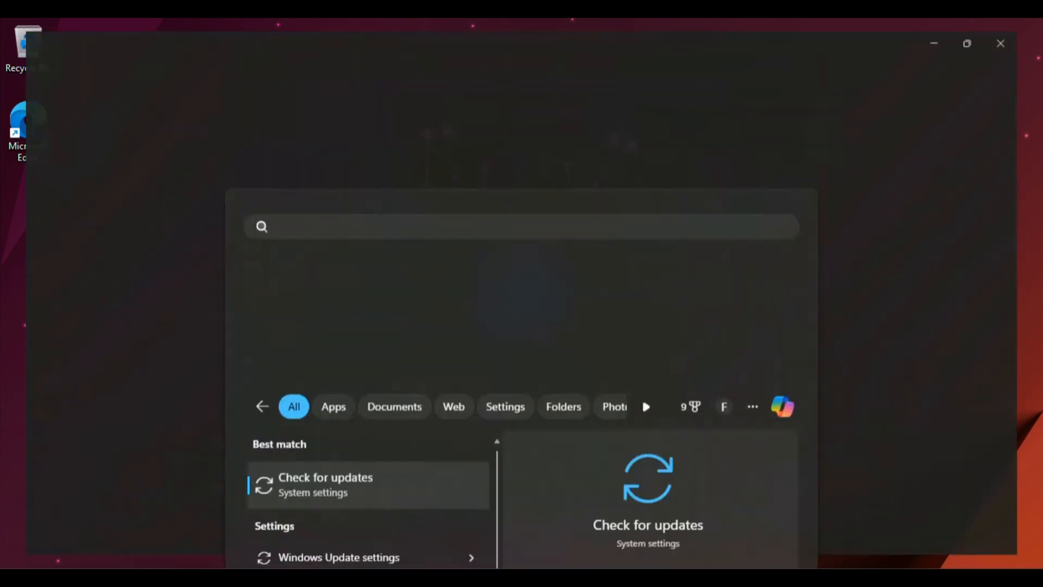
{"action": "left_click", "coordinate": [325, 484]}
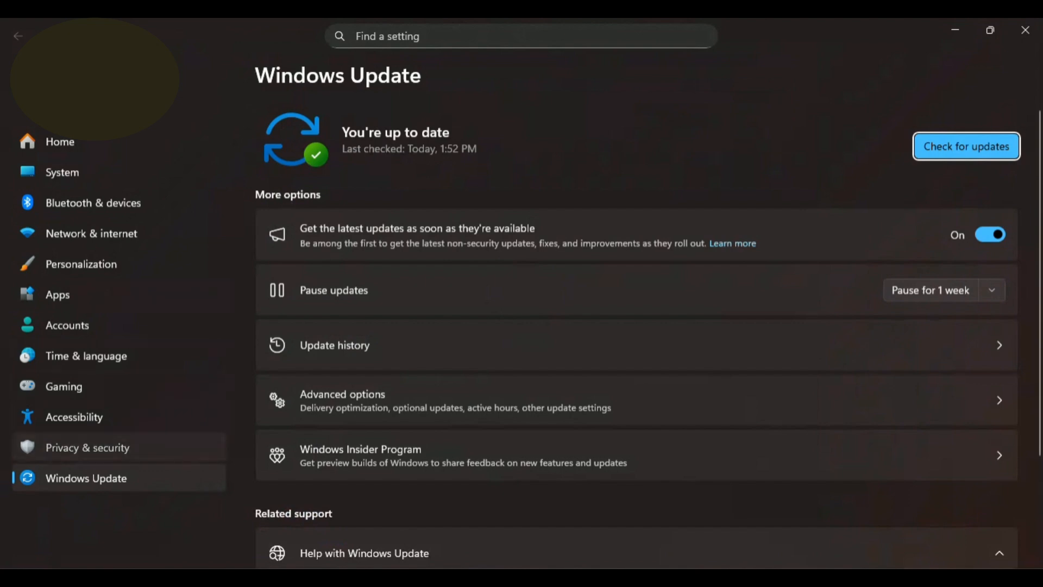
- Review Device security core isolation: memory integrity, LSA protection and driver blocklist all on
{"action": "left_click", "coordinate": [87, 446]}
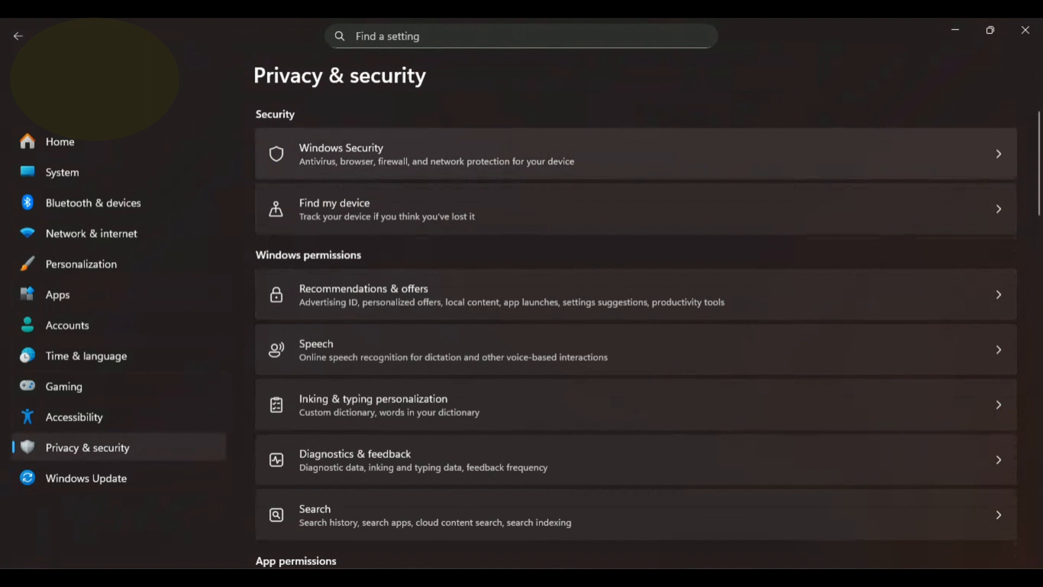
{"action": "left_click", "coordinate": [436, 153]}
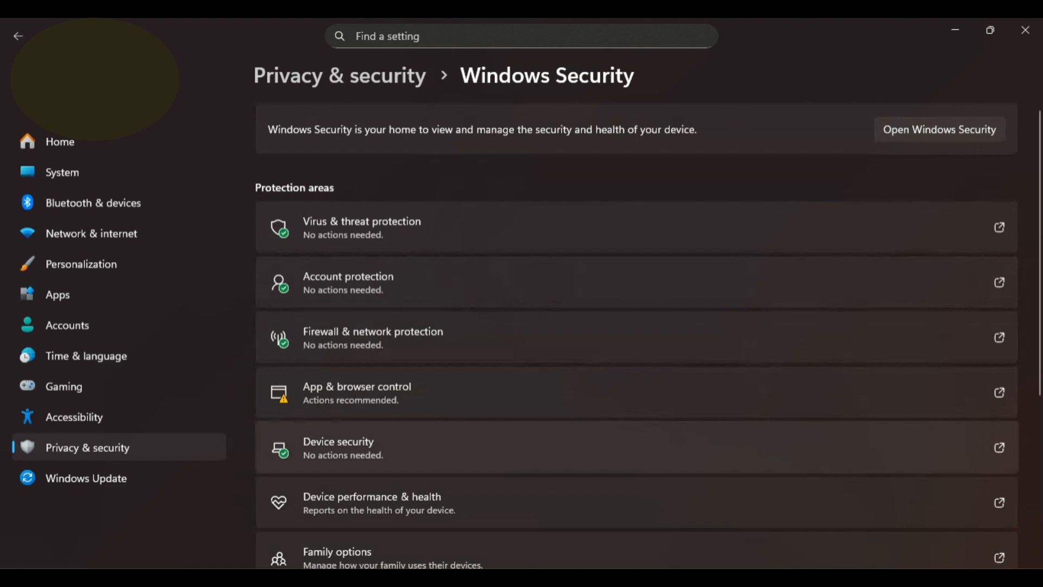
{"action": "left_click", "coordinate": [938, 129]}
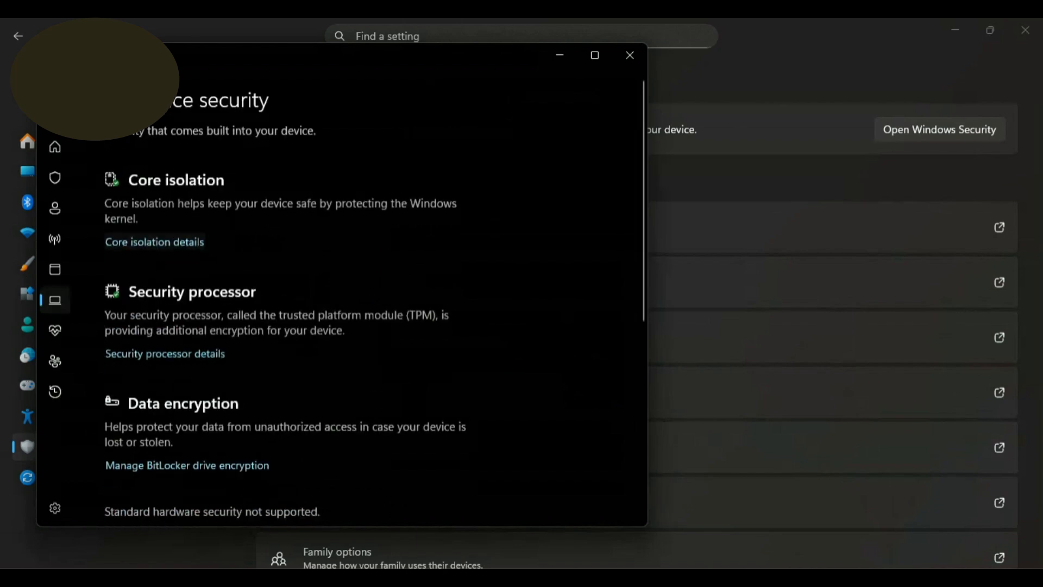
{"action": "left_click", "coordinate": [154, 241]}
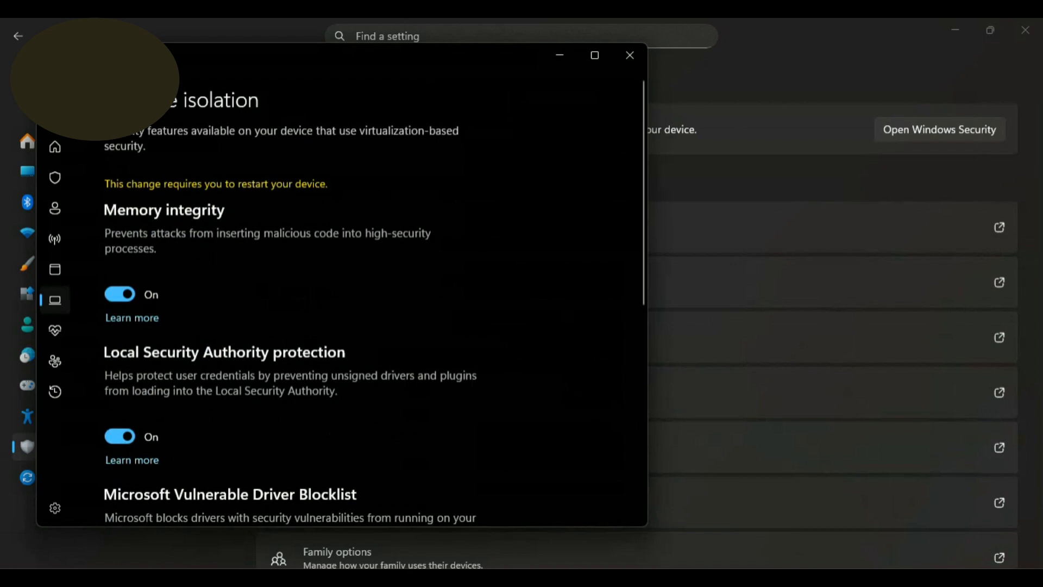
{"action": "scroll", "scroll_direction": "down", "scroll_amount": 3}
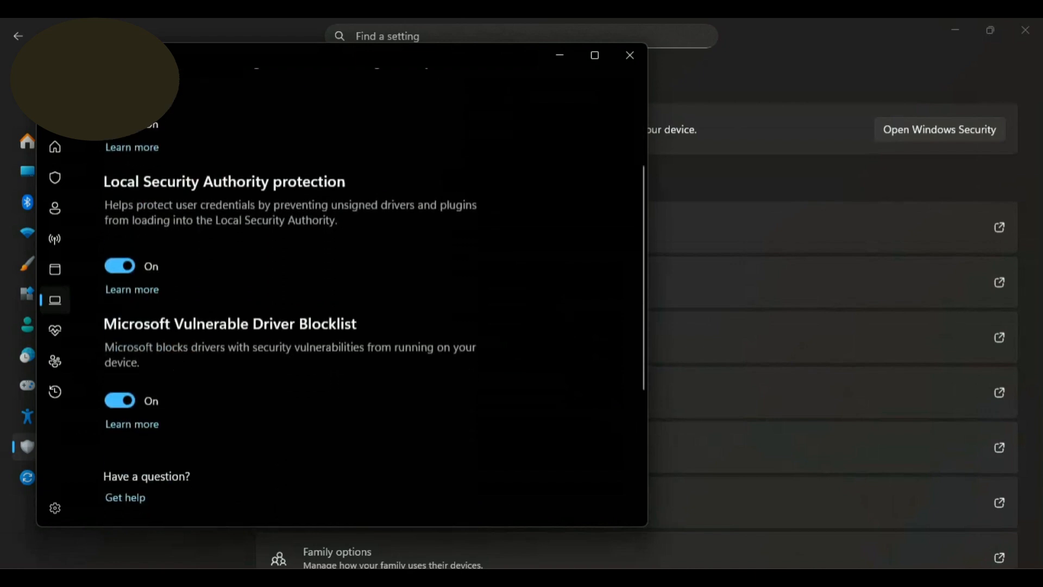
{"action": "scroll", "scroll_direction": "up", "scroll_amount": 3}
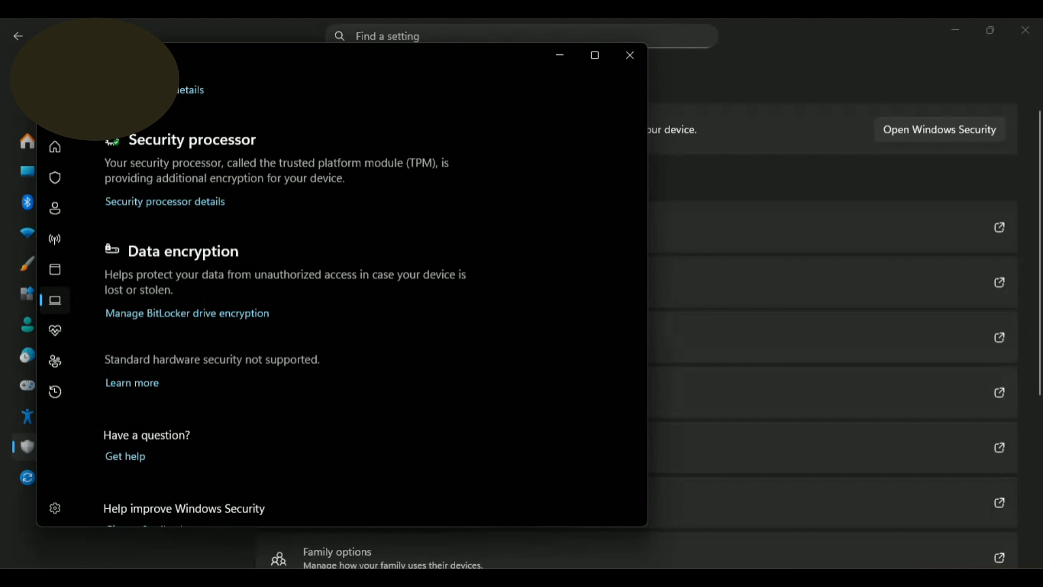
{"action": "left_click", "coordinate": [629, 54]}
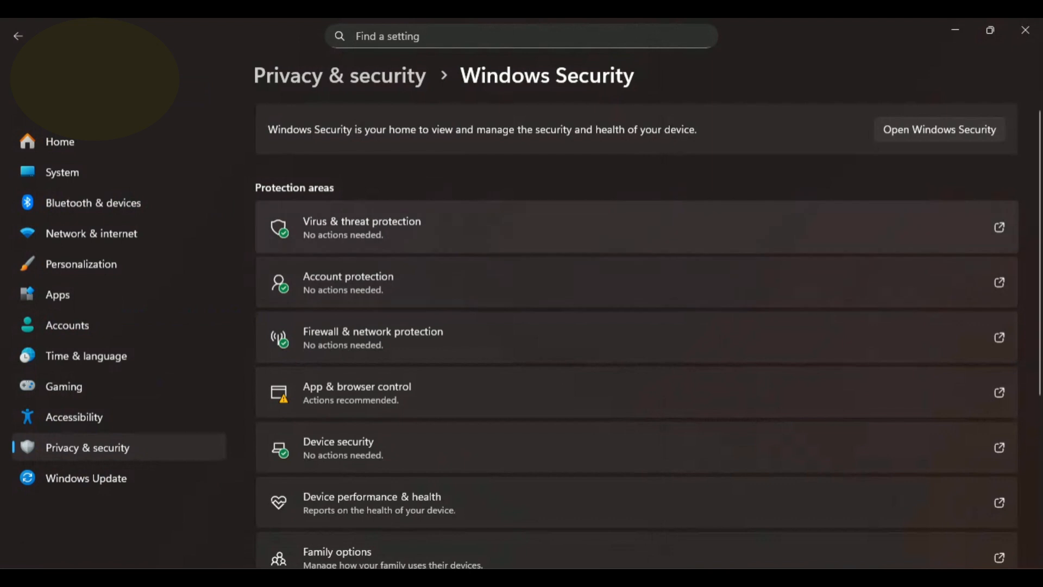
- Review Virus & threat protection settings: Dev Drive, cloud-delivered, sample submission and Tamper Protection on
{"action": "left_click", "coordinate": [938, 129]}
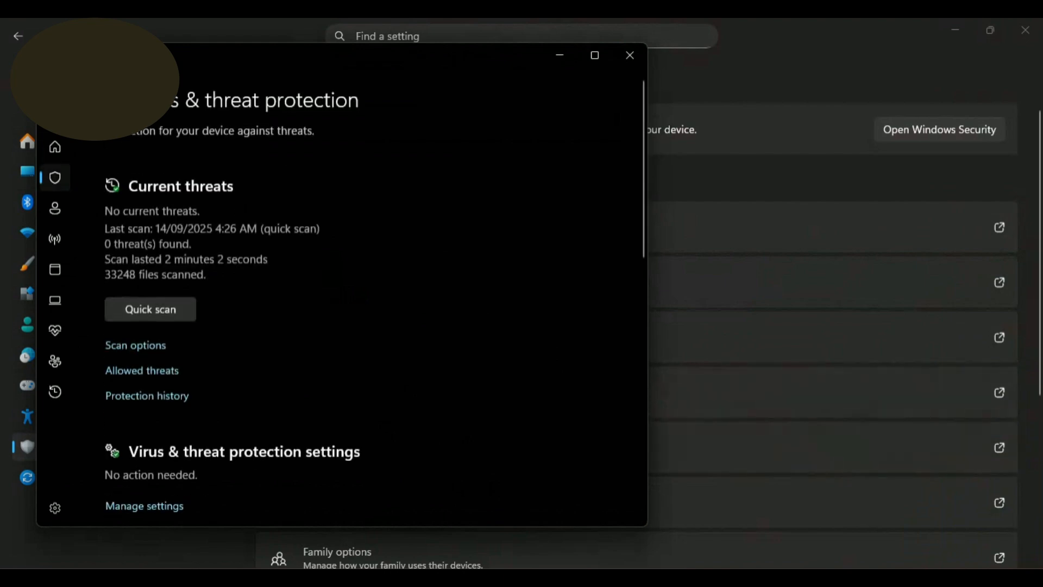
{"action": "scroll", "scroll_direction": "down", "scroll_amount": 3}
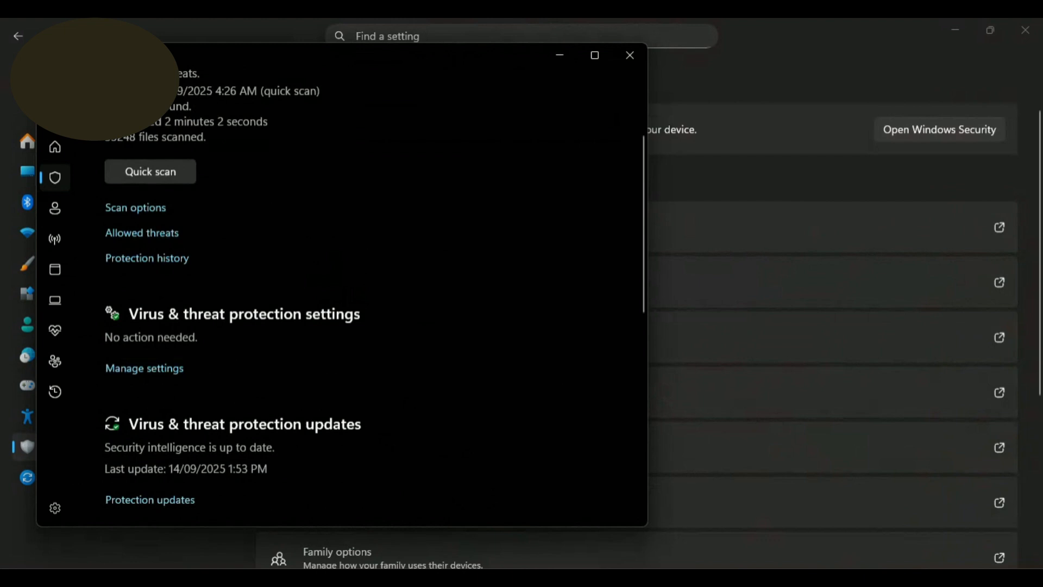
{"action": "left_click", "coordinate": [144, 368]}
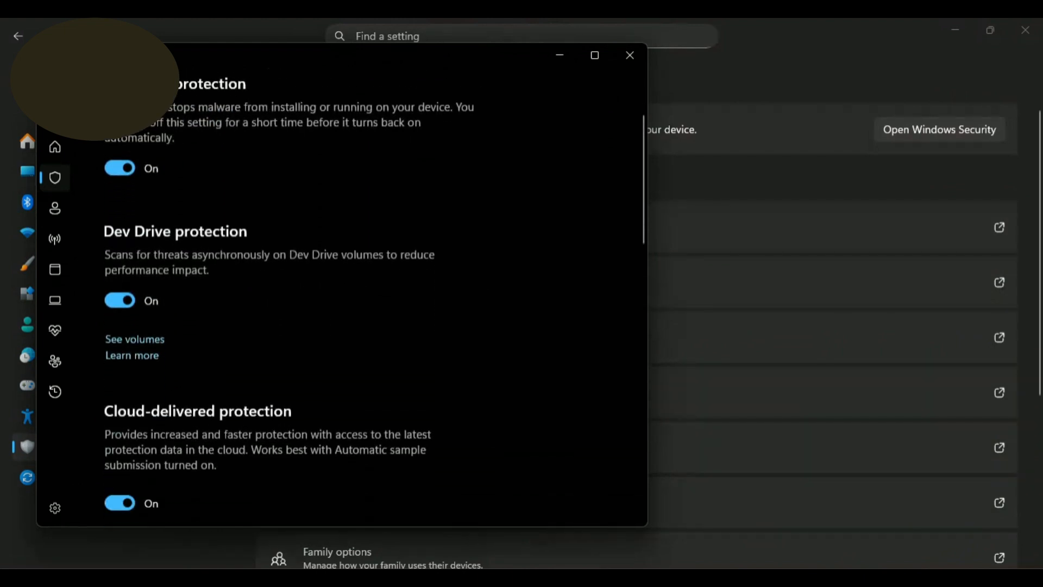
{"action": "scroll", "scroll_direction": "down", "scroll_amount": 3}
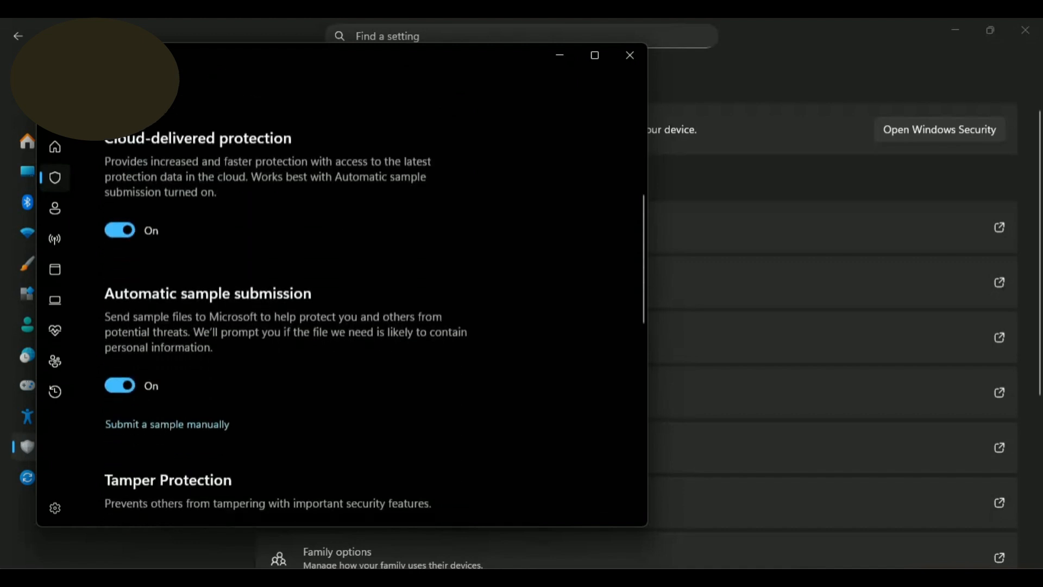
{"action": "scroll", "scroll_direction": "down", "scroll_amount": 3}
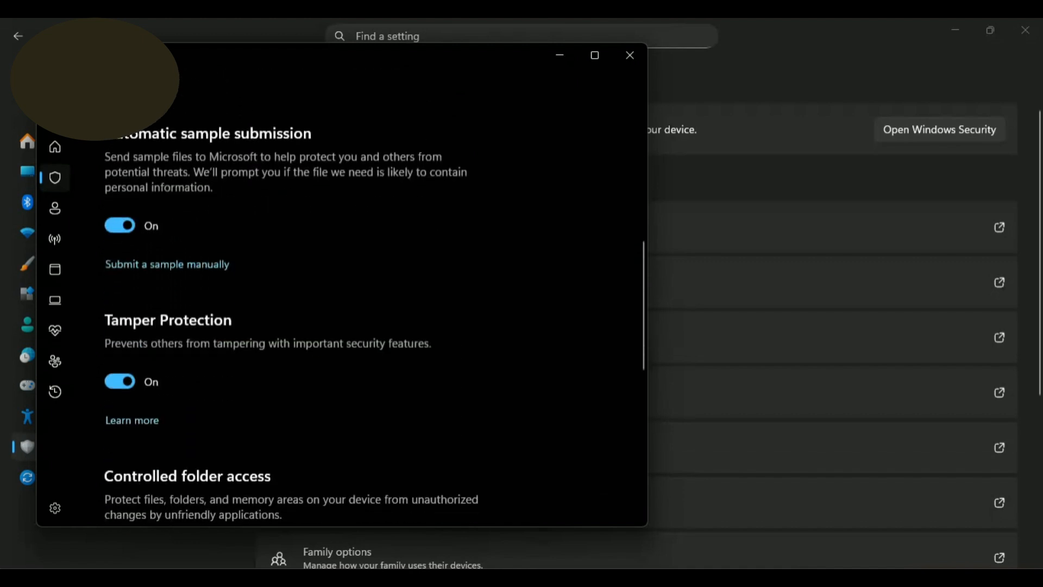
{"action": "scroll", "scroll_direction": "down", "scroll_amount": 3}
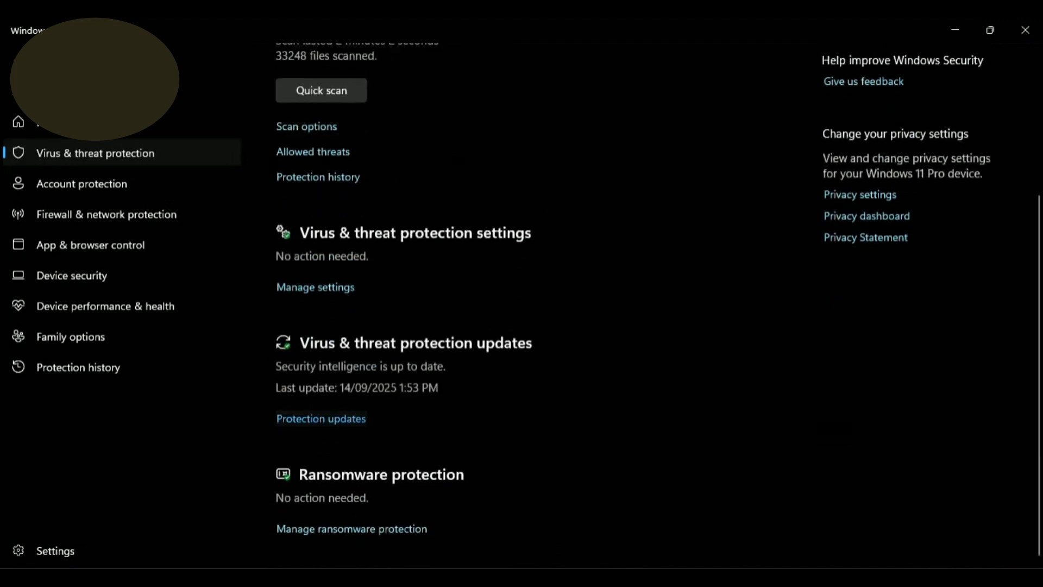
- Run Protection updates so security intelligence reaches version 1.435.742.0, updated 14/09/2025 3:37 PM
{"action": "left_click", "coordinate": [320, 419]}
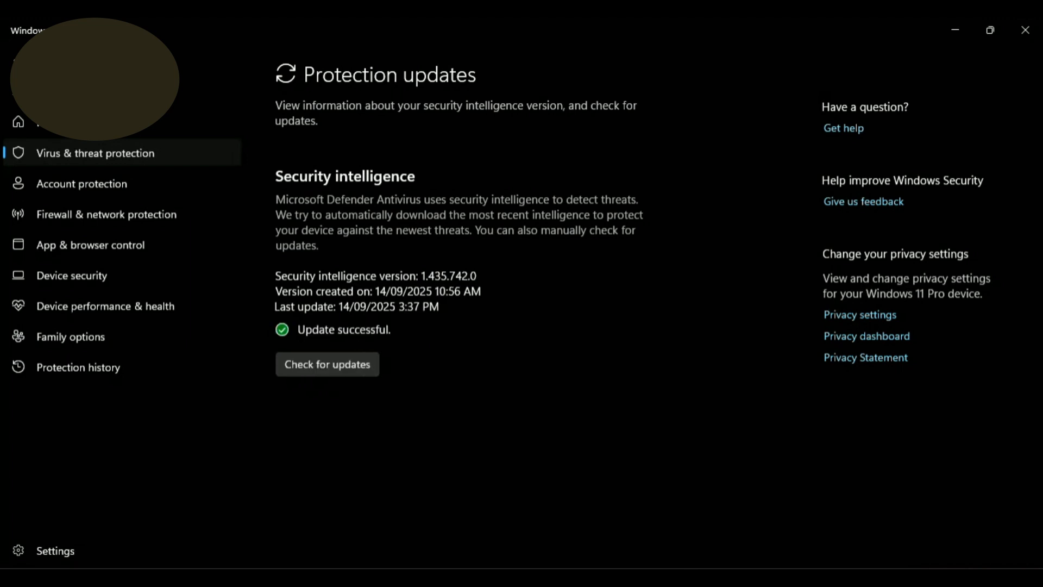
{"action": "mouse_move", "coordinate": [1025, 30]}
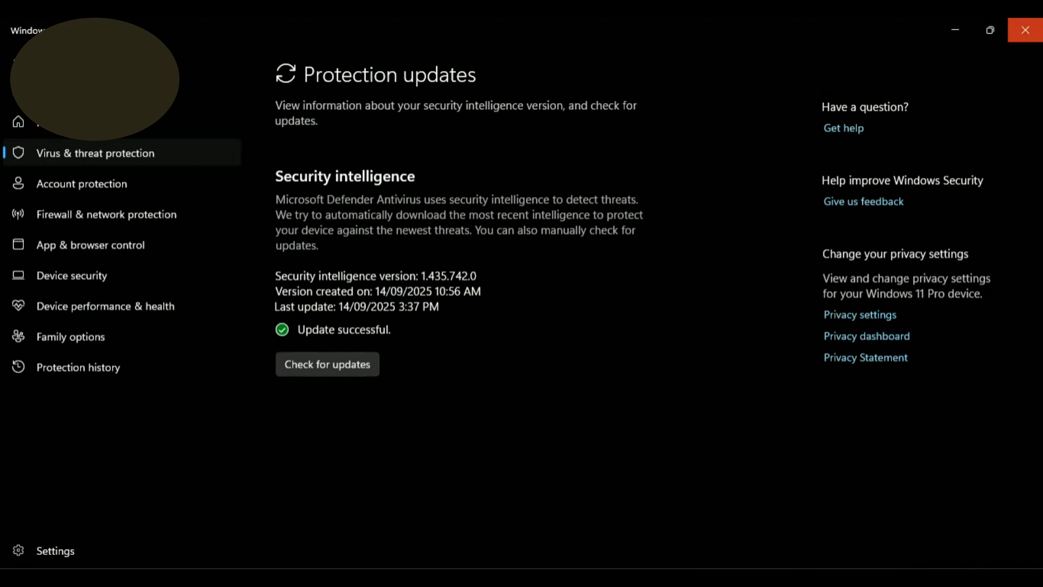
{"action": "mouse_move", "coordinate": [1024, 29]}
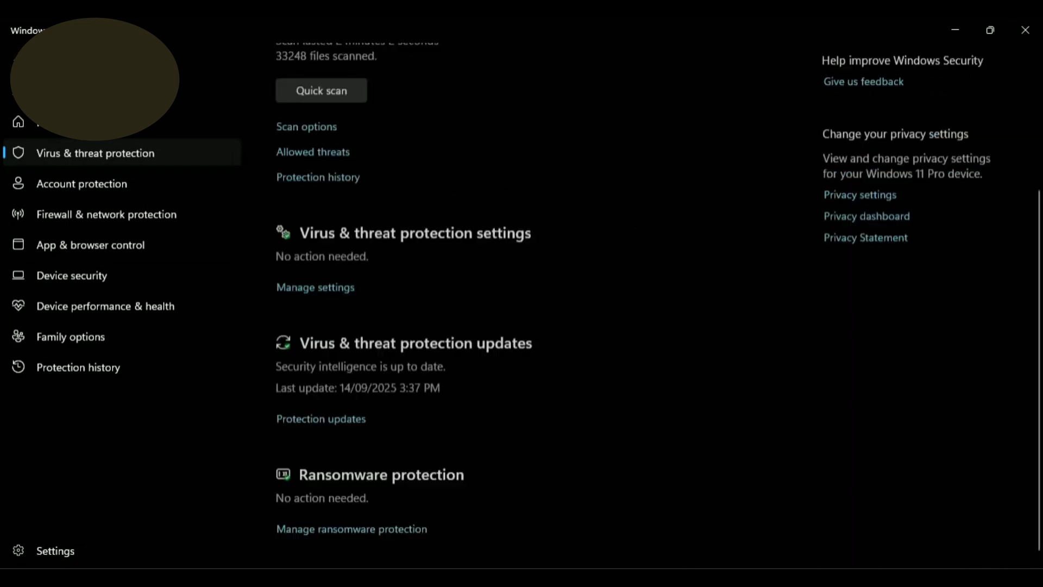
- Switch Controlled folder access on under ransomware protection and leave Windows Security
{"action": "scroll", "scroll_direction": "down", "scroll_amount": 3}
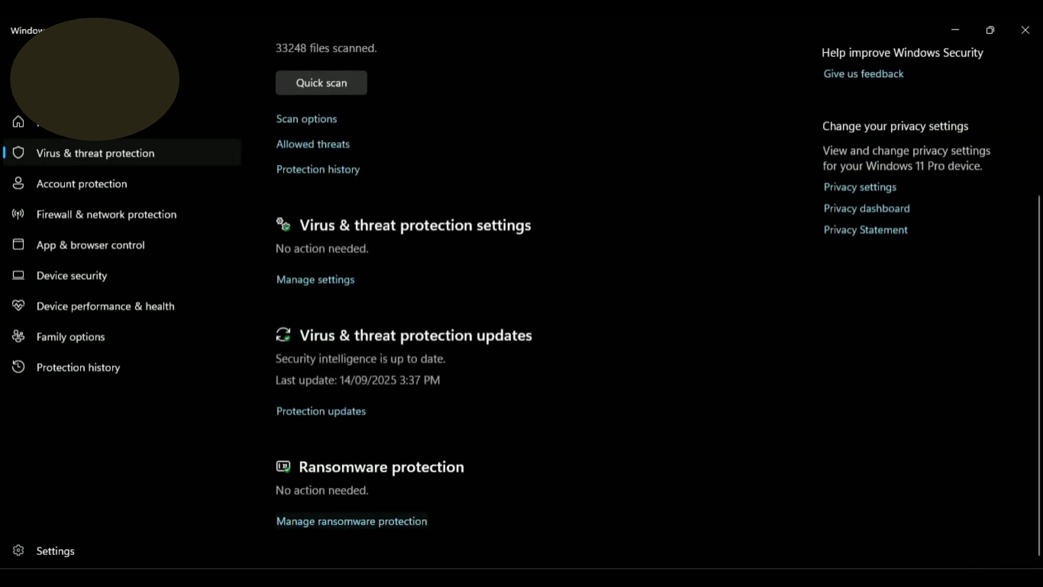
{"action": "left_click", "coordinate": [351, 520]}
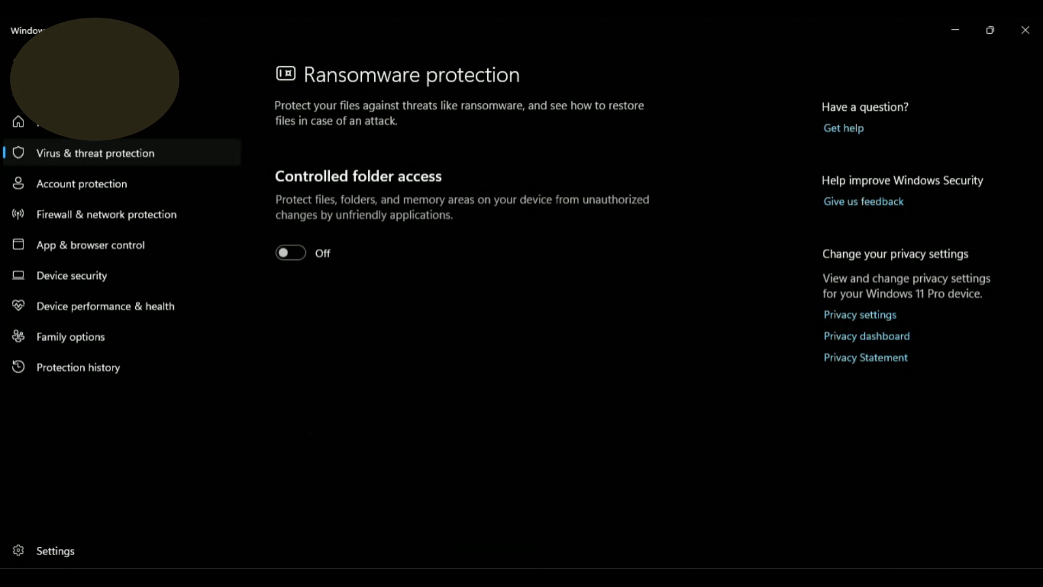
{"action": "left_click", "coordinate": [291, 253]}
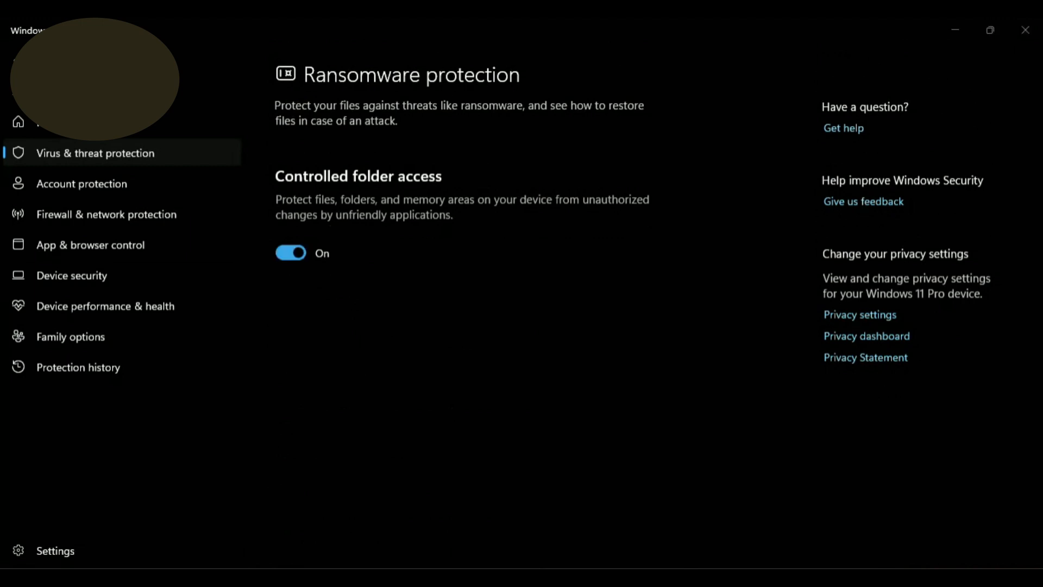
{"action": "left_click", "coordinate": [291, 252]}
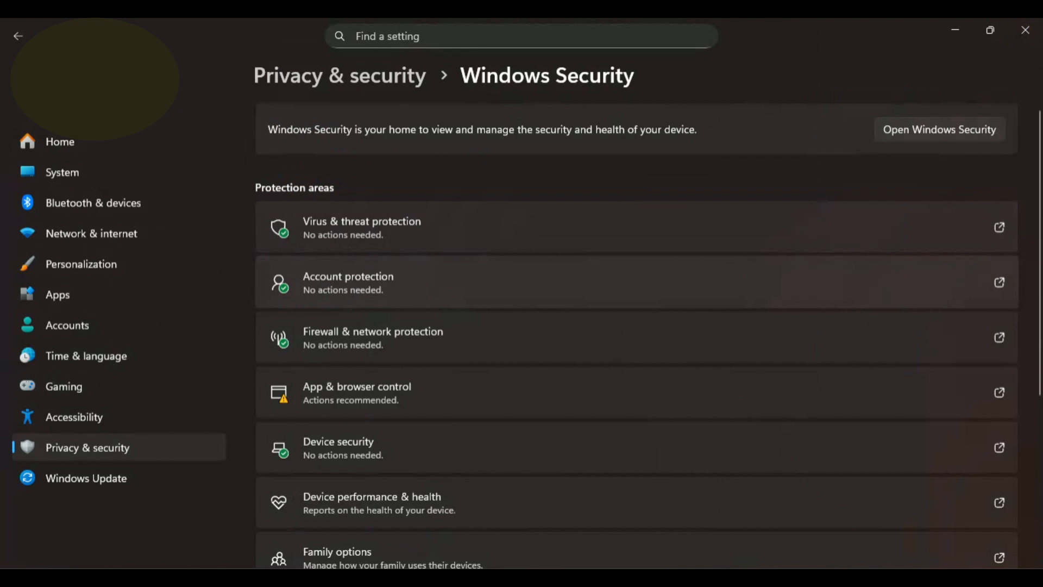
- Bring up App & browser control showing Smart App Control, reputation-based and exploit protection
{"action": "left_click", "coordinate": [939, 130]}
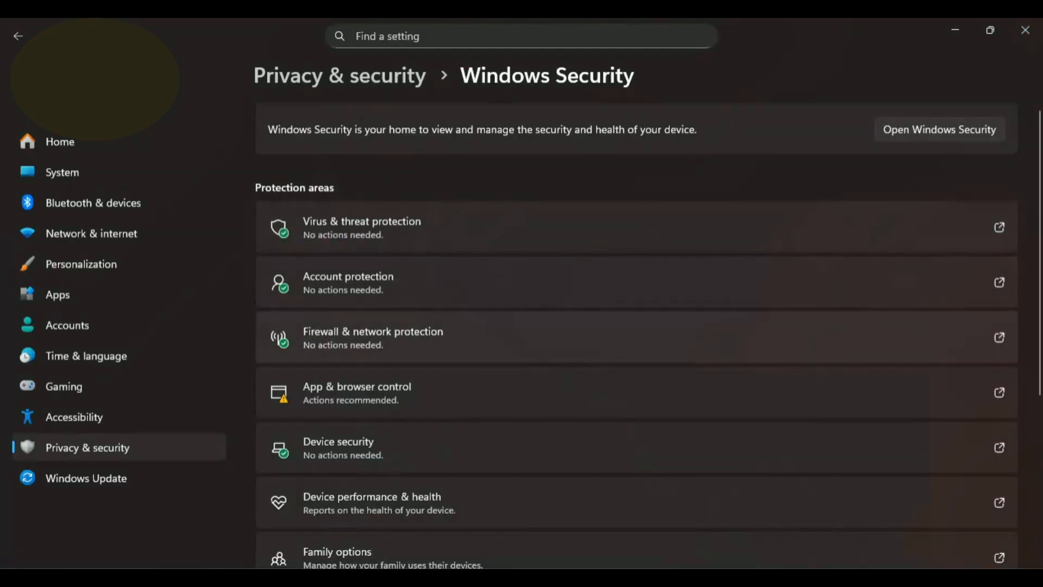
{"action": "left_click", "coordinate": [938, 129]}
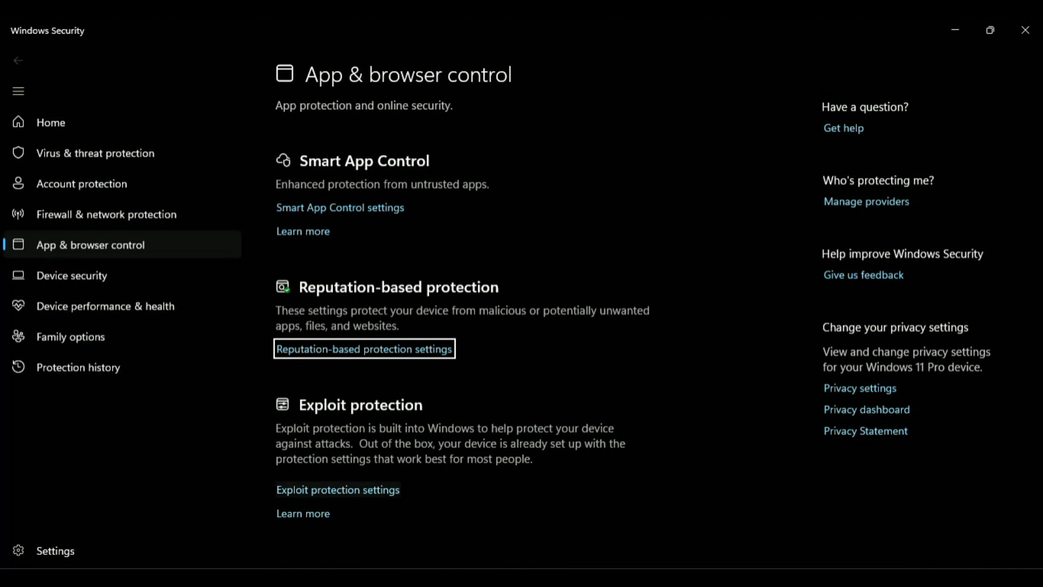
{"action": "left_click", "coordinate": [337, 490]}
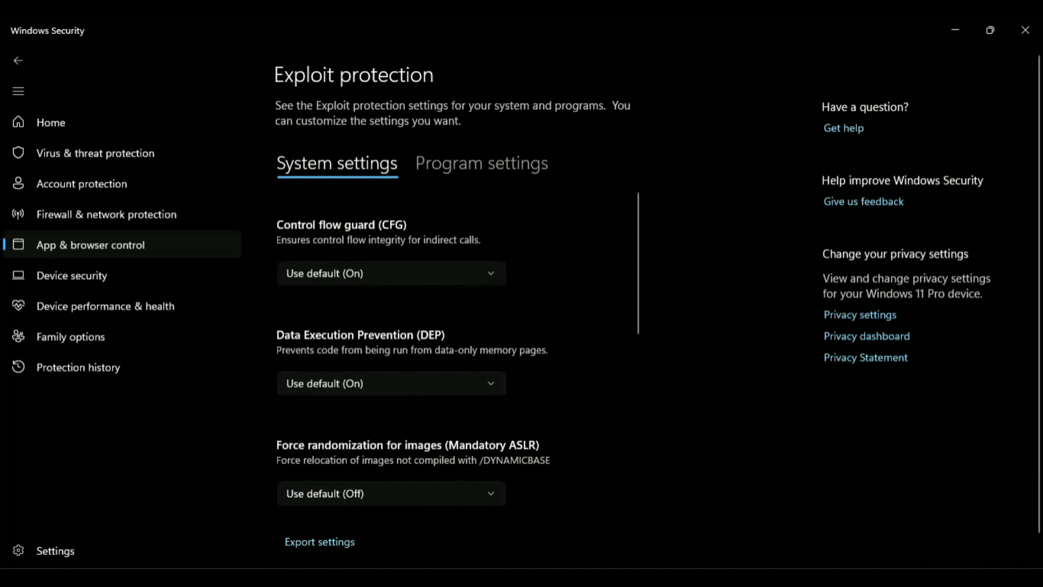
{"action": "scroll", "scroll_direction": "down", "scroll_amount": 3}
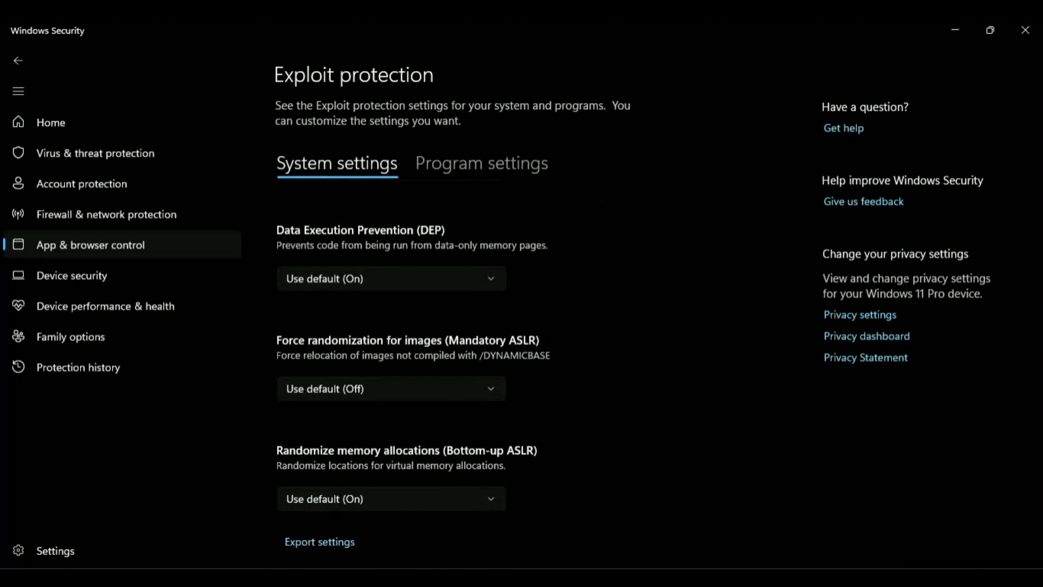
{"action": "scroll", "scroll_direction": "down", "scroll_amount": 3}
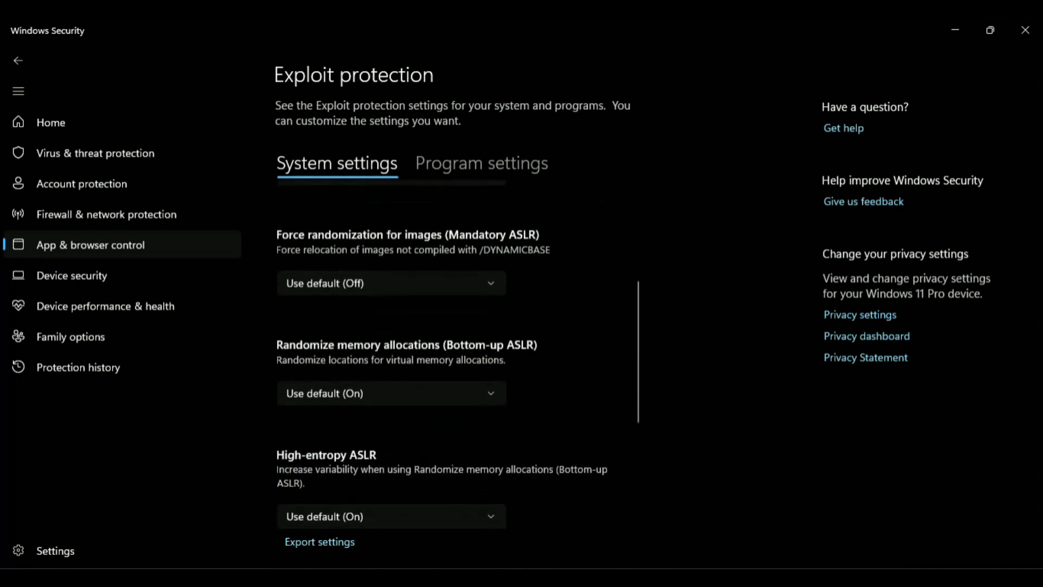
{"action": "scroll", "scroll_direction": "down", "scroll_amount": 3}
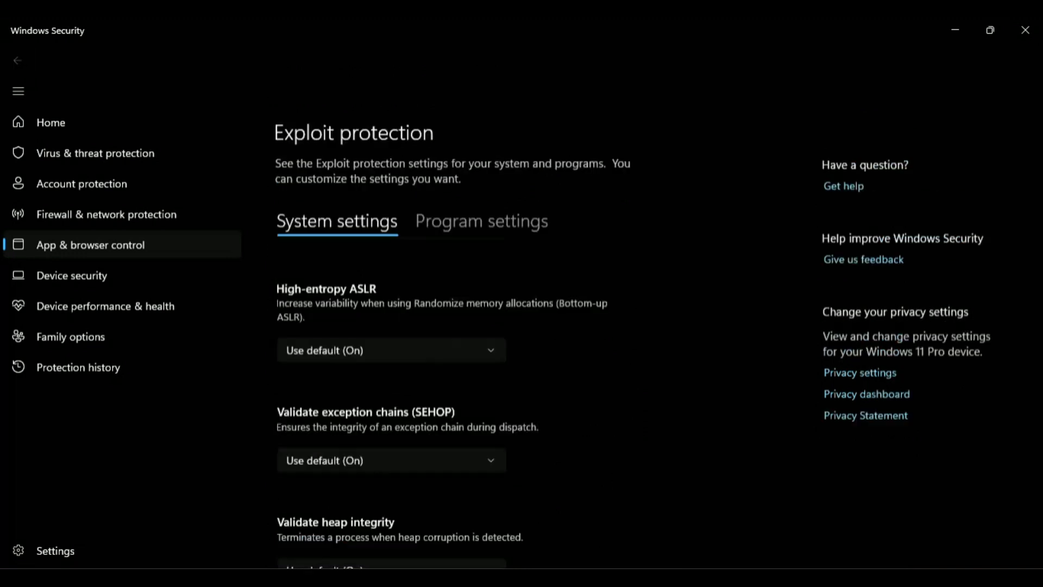
{"action": "left_click", "coordinate": [17, 61]}
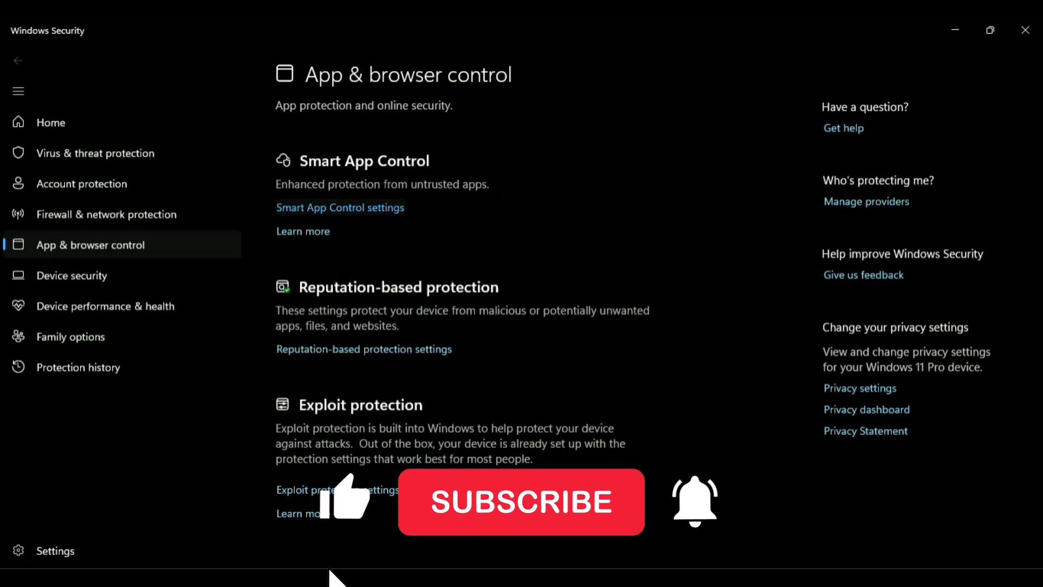
- Confirm Smart App Control and reputation-based protection settings are on, then return to Settings
{"action": "left_click", "coordinate": [339, 206]}
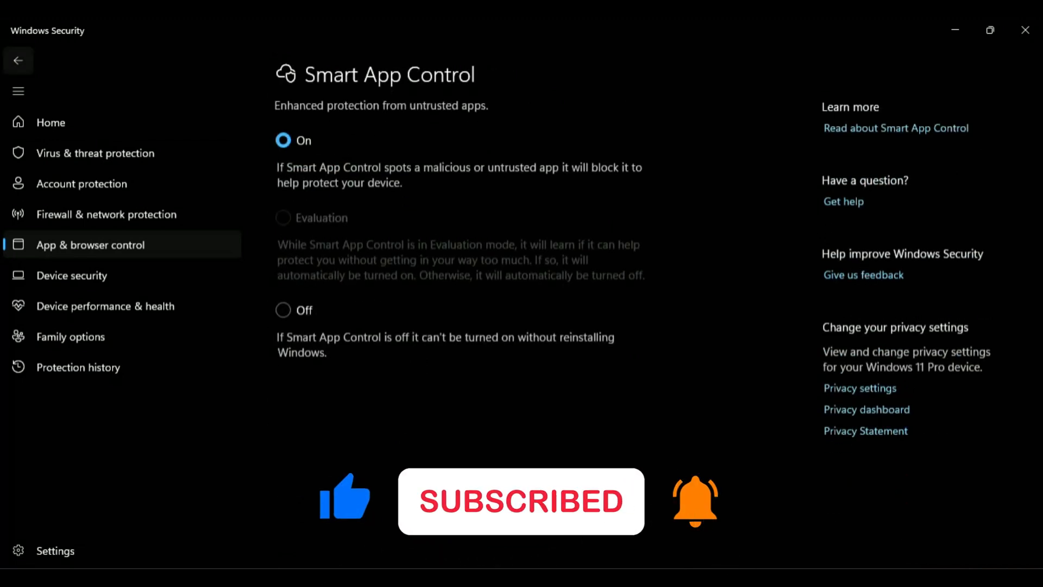
{"action": "left_click", "coordinate": [19, 61]}
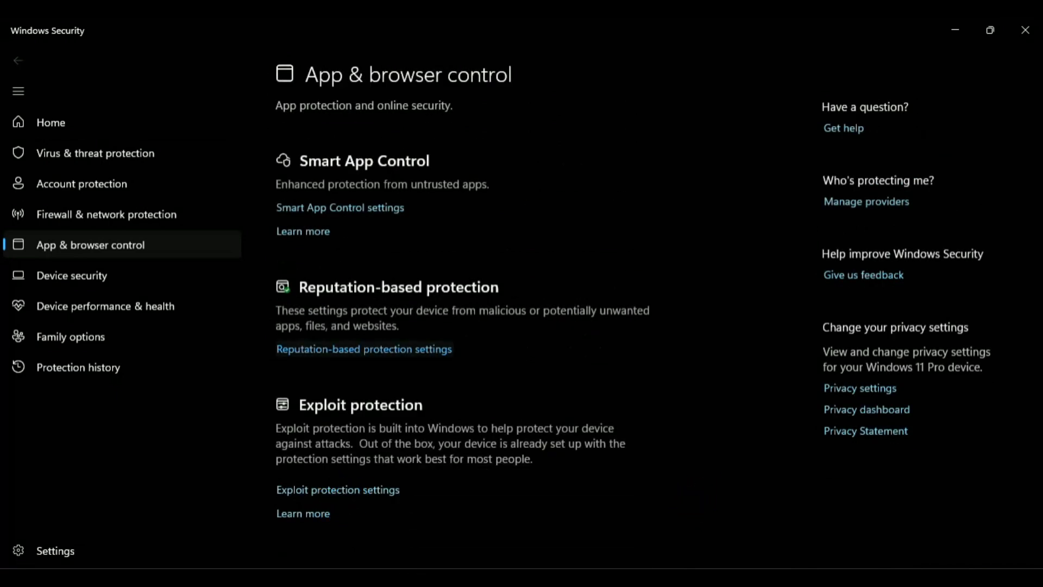
{"action": "left_click", "coordinate": [362, 348]}
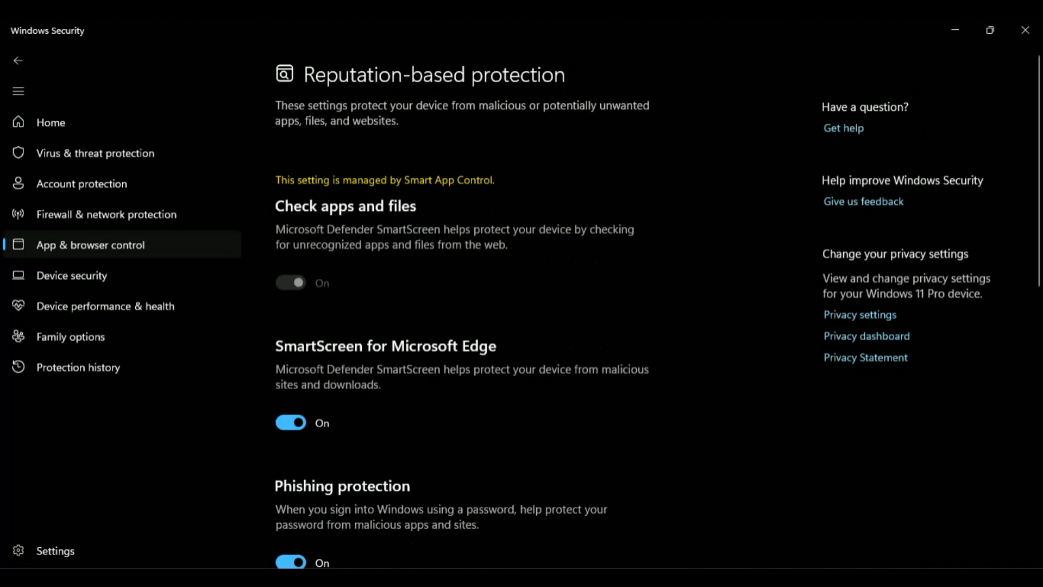
{"action": "left_click", "coordinate": [18, 61]}
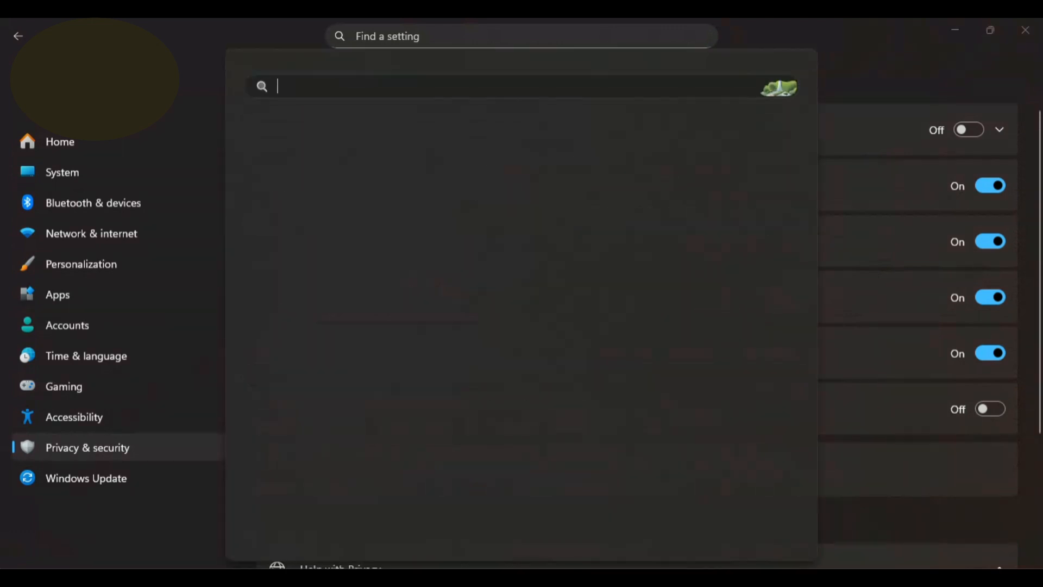
- Search 'bit' for Manage BitLocker and start Turn on BitLocker for drive C:
{"action": "type", "text": "bit"}
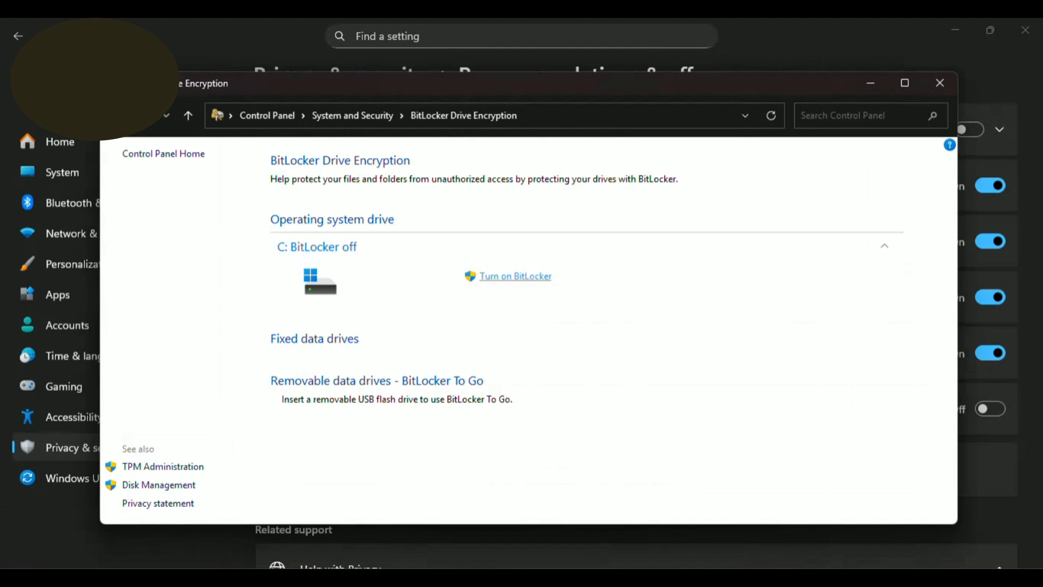
{"action": "left_click", "coordinate": [515, 274]}
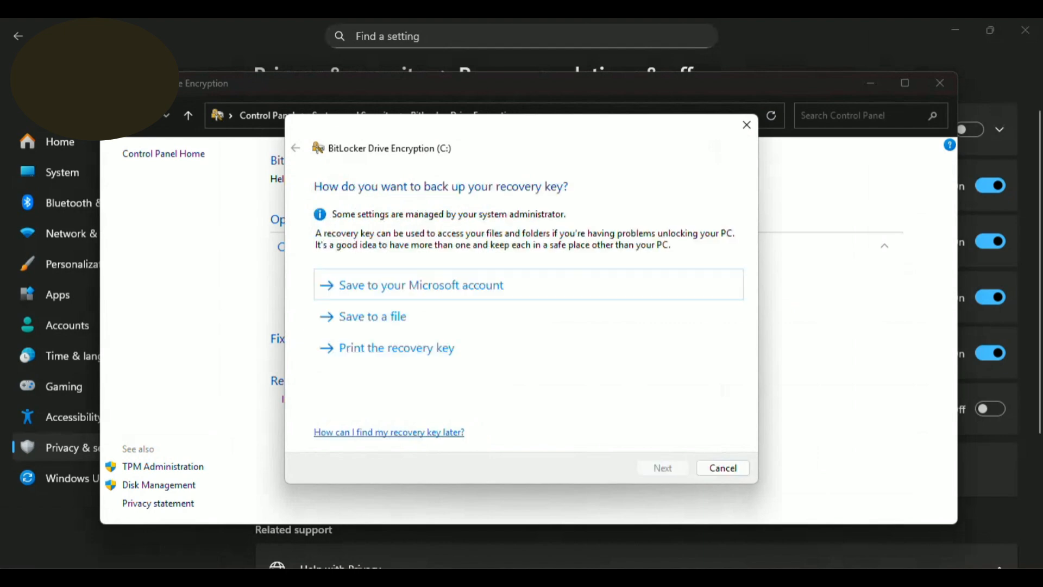
- Save the recovery key to the Microsoft account and choose Encrypt entire drive
{"action": "left_click", "coordinate": [420, 284]}
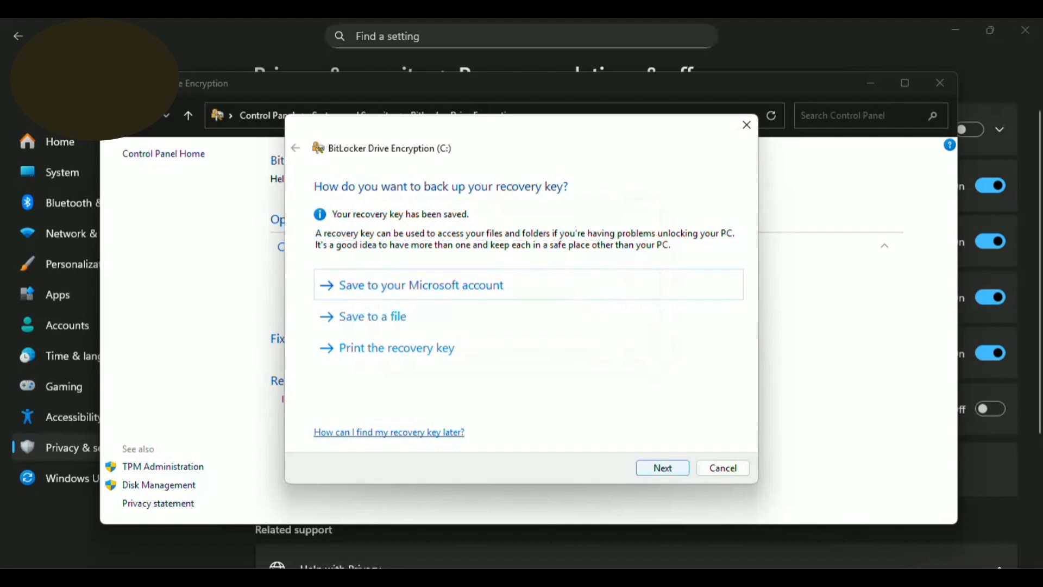
{"action": "left_click", "coordinate": [661, 467]}
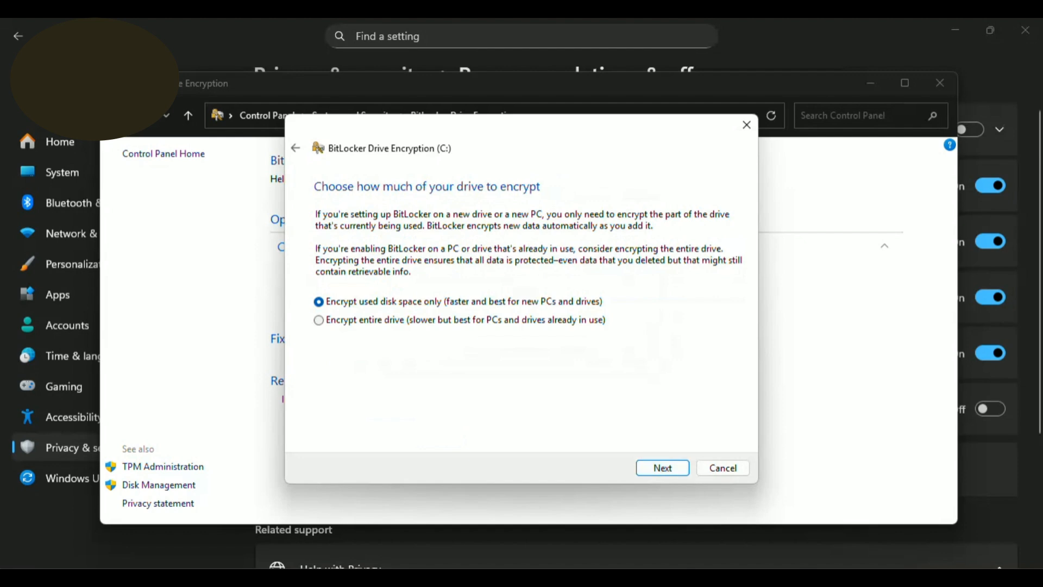
{"action": "left_click", "coordinate": [319, 319]}
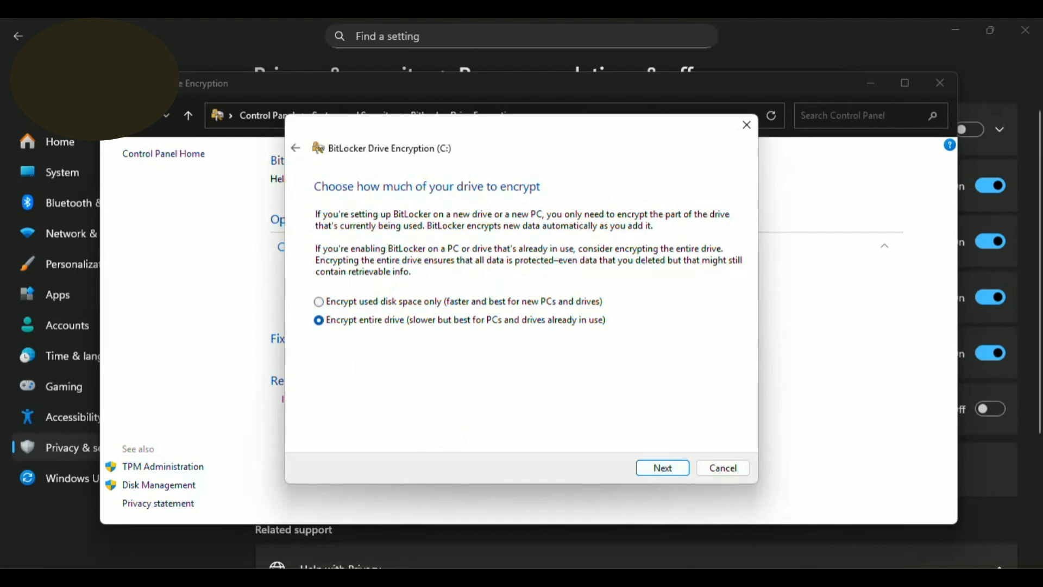
{"action": "left_click", "coordinate": [662, 468]}
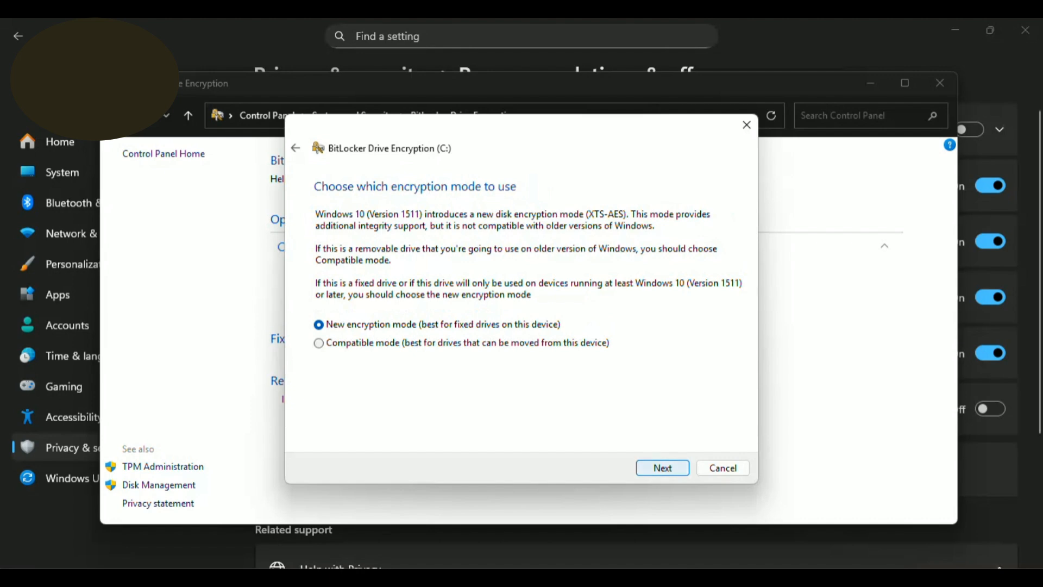
- Keep New encryption mode, tick Run BitLocker system check and continue to the restart prompt
{"action": "left_click", "coordinate": [661, 467]}
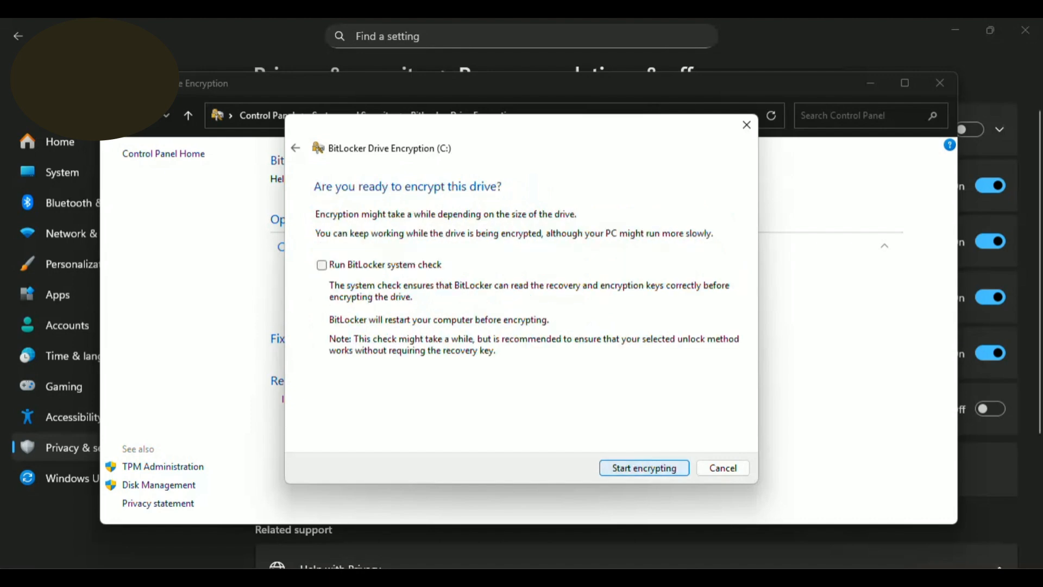
{"action": "left_click", "coordinate": [322, 264]}
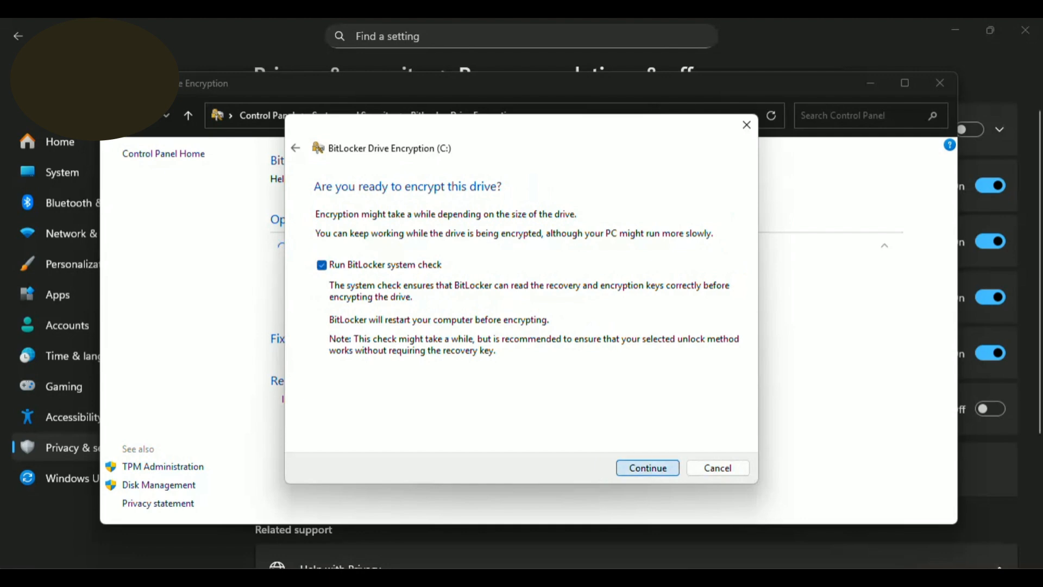
{"action": "left_click", "coordinate": [645, 467]}
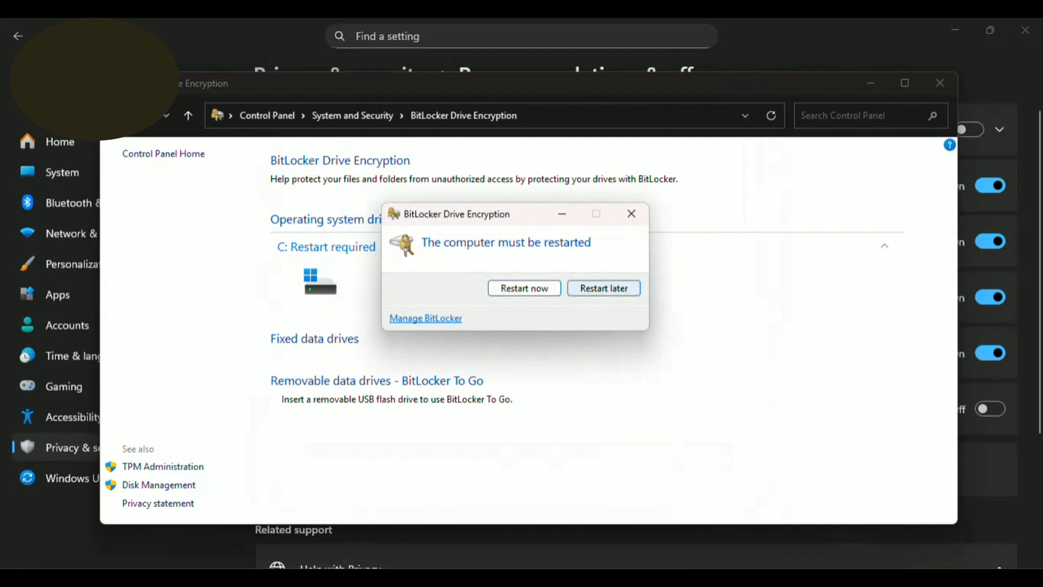
- Choose Restart later, leaving C: as restart required, and dismiss the encryption notification
{"action": "left_click", "coordinate": [603, 288]}
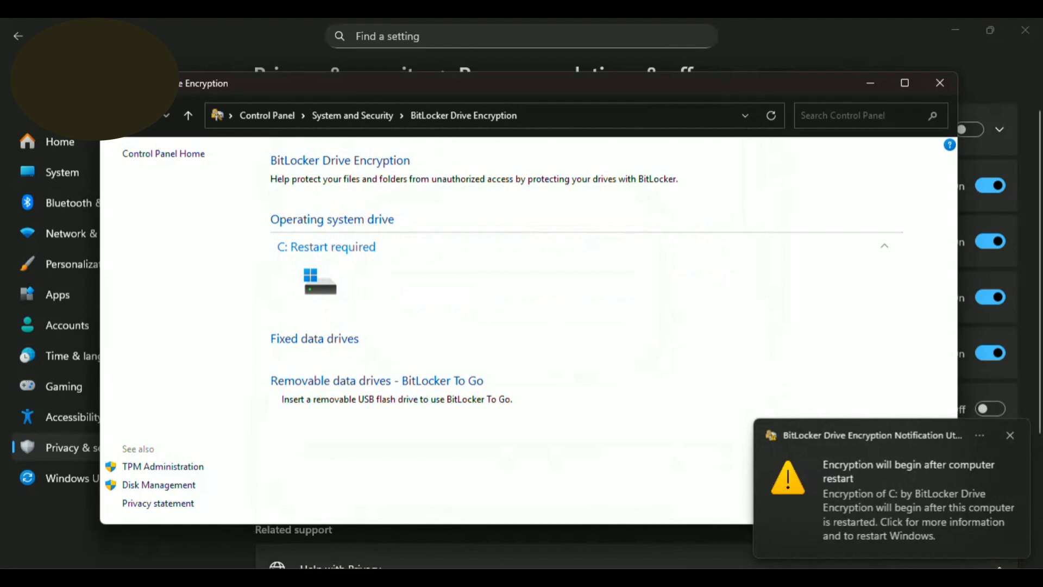
{"action": "left_click", "coordinate": [1011, 434]}
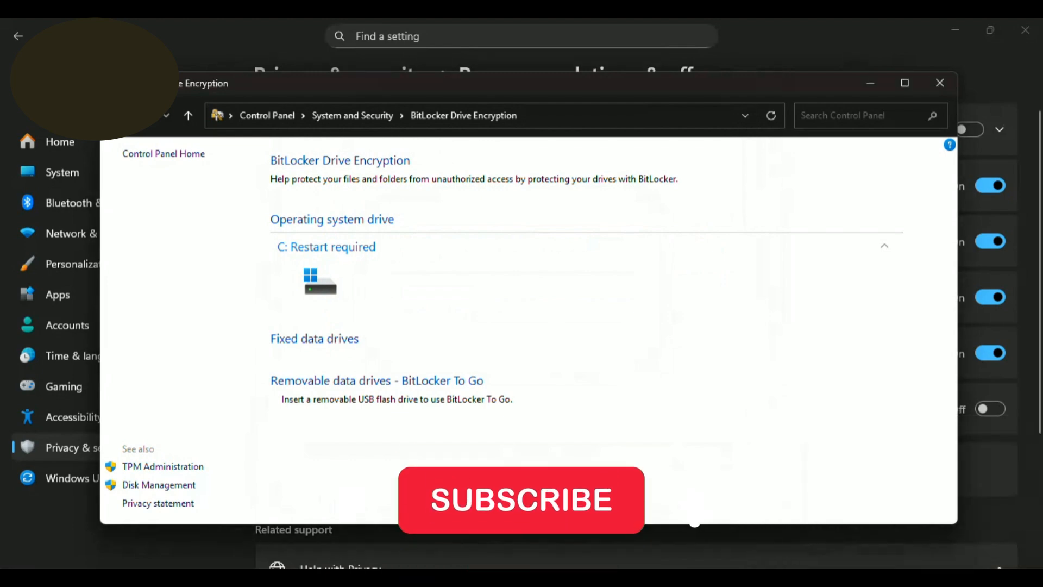
{"action": "left_click", "coordinate": [520, 499]}
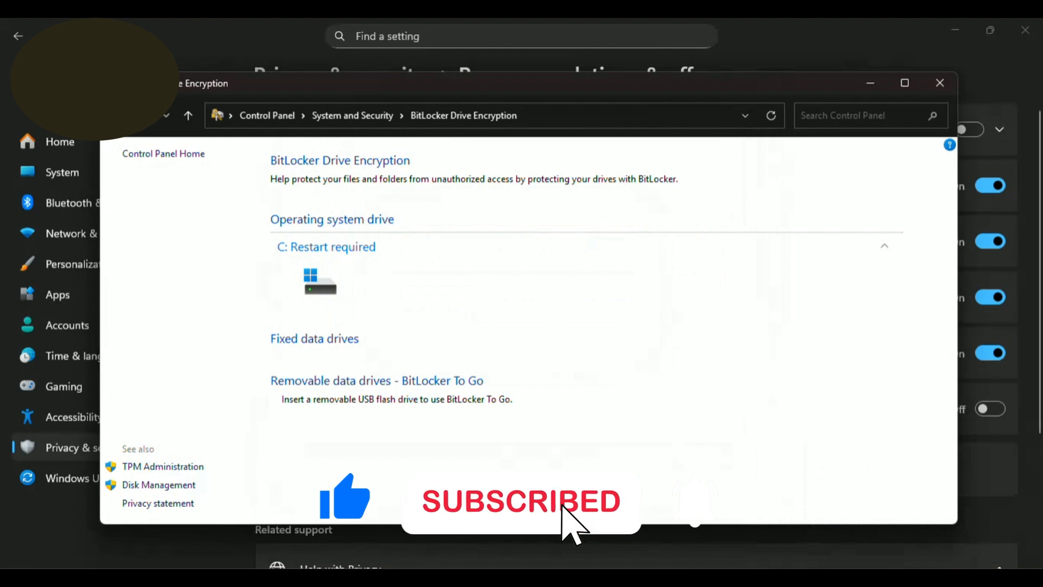